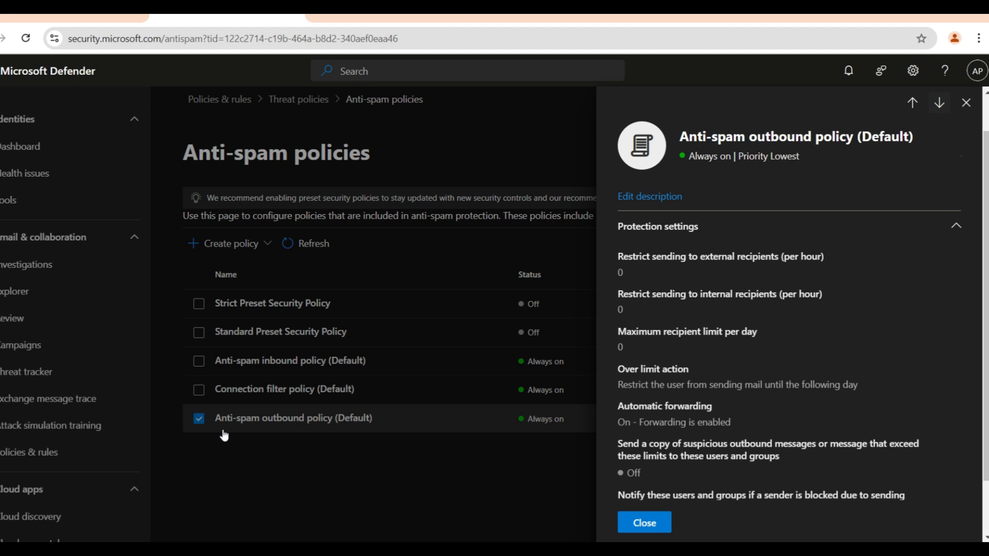
pyautogui.moveTo(468, 435)
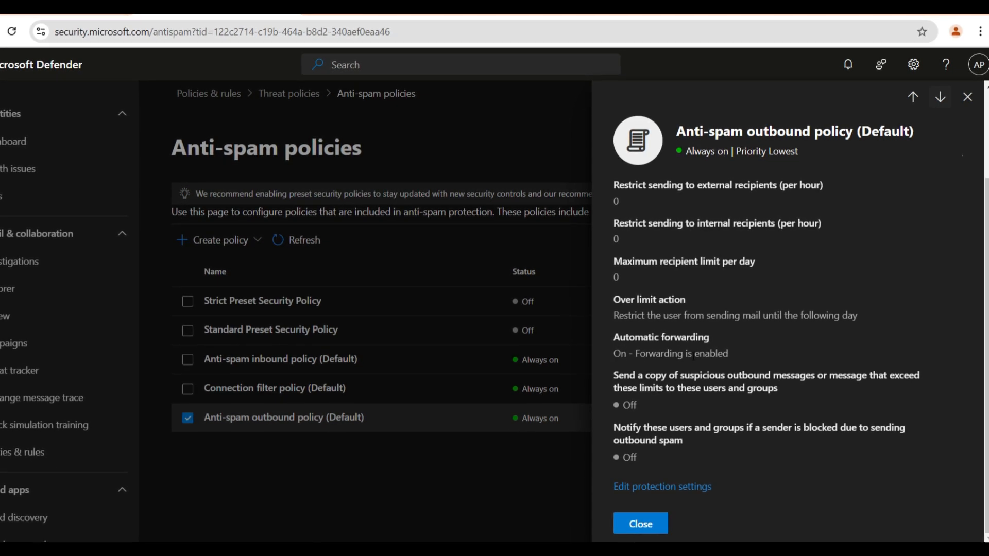
# Open Edit protection settings for the default outbound anti-spam policy, where automatic forwarding is enabled.
pyautogui.click(661, 486)
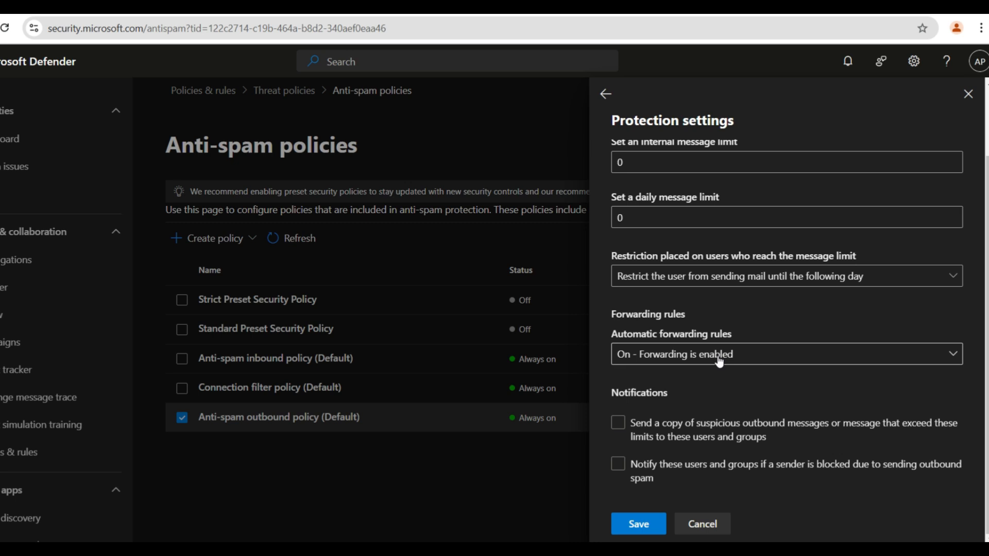
pyautogui.click(786, 353)
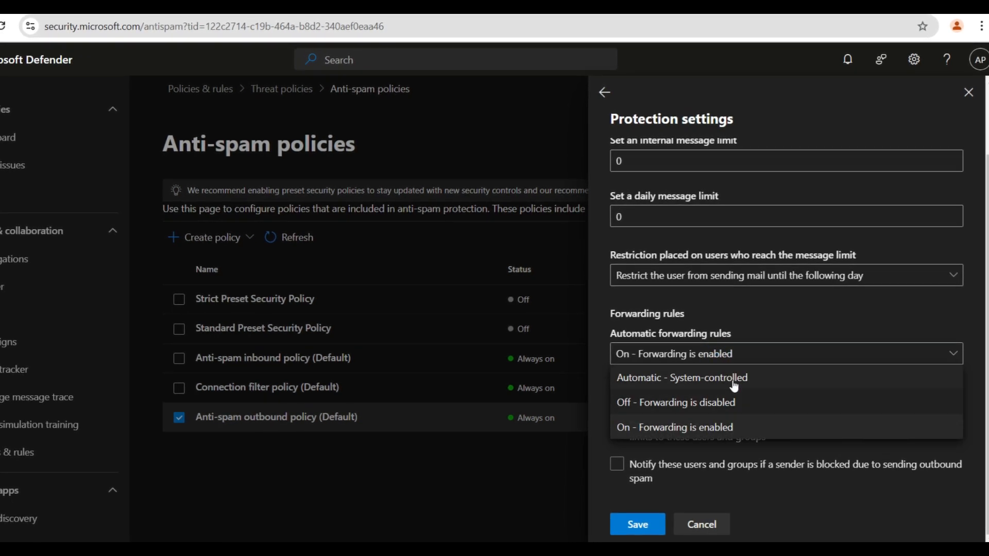
pyautogui.click(680, 377)
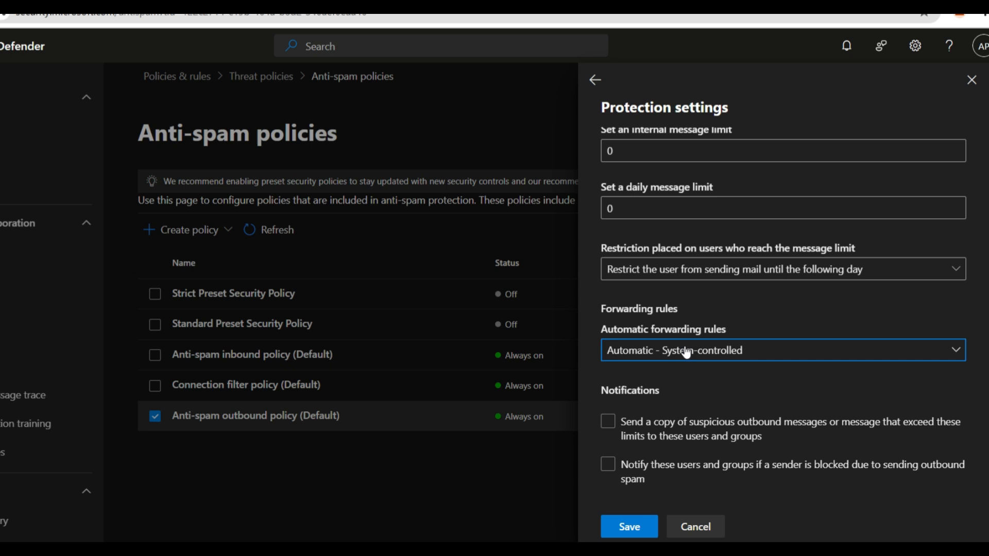
pyautogui.click(781, 351)
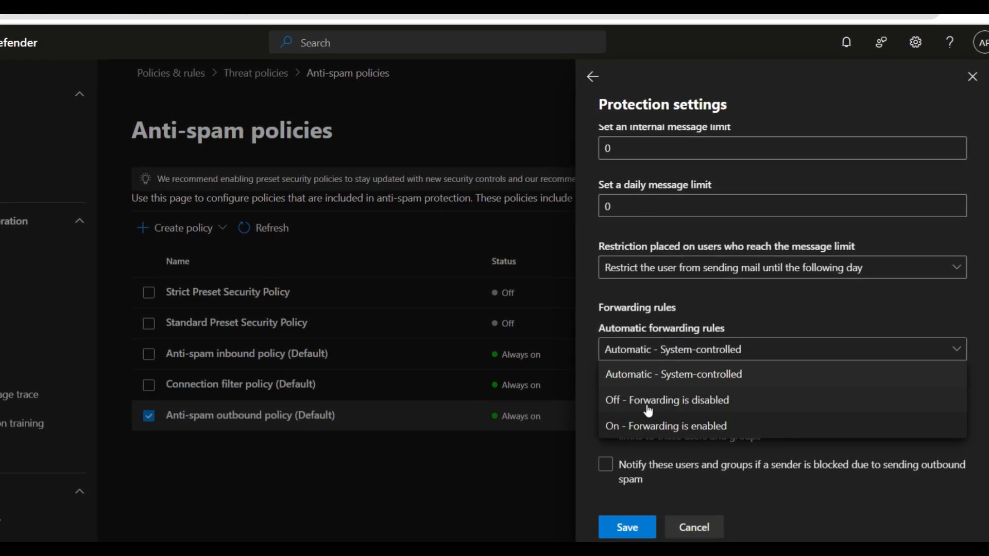
pyautogui.click(666, 399)
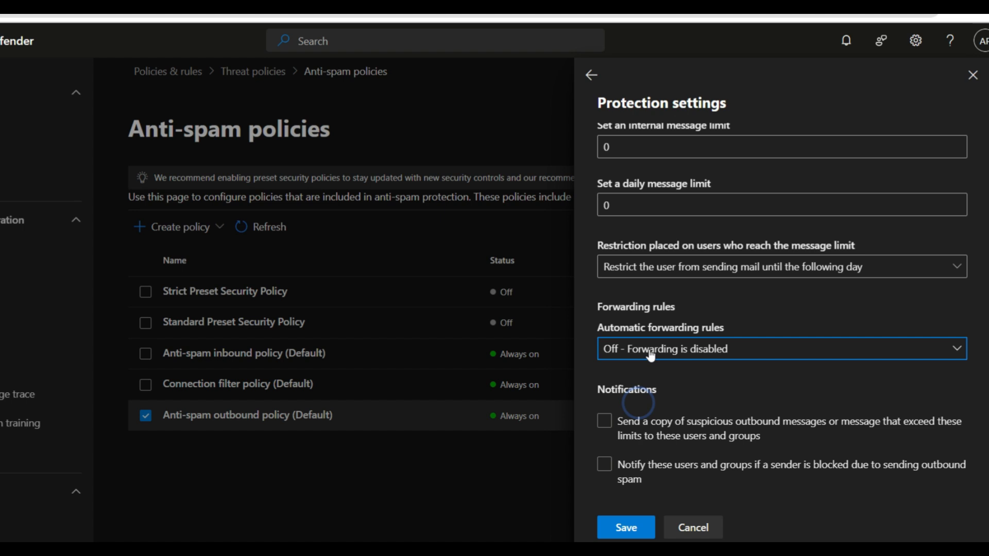
pyautogui.click(780, 349)
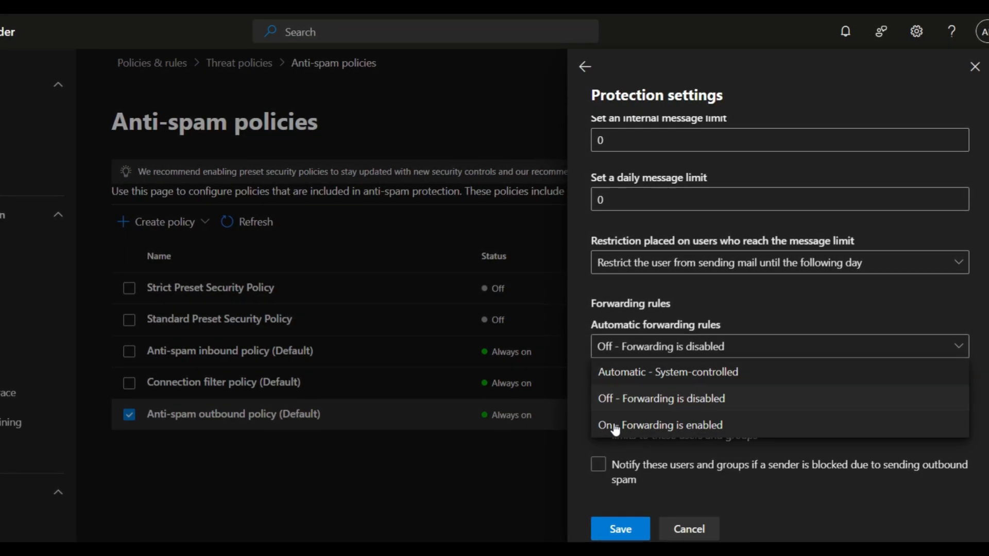
pyautogui.click(659, 425)
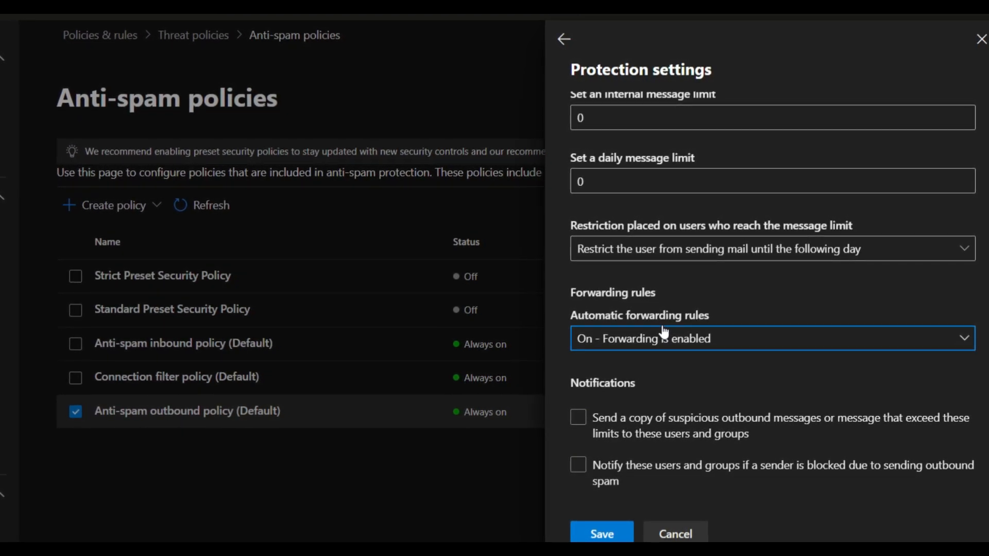
pyautogui.click(769, 338)
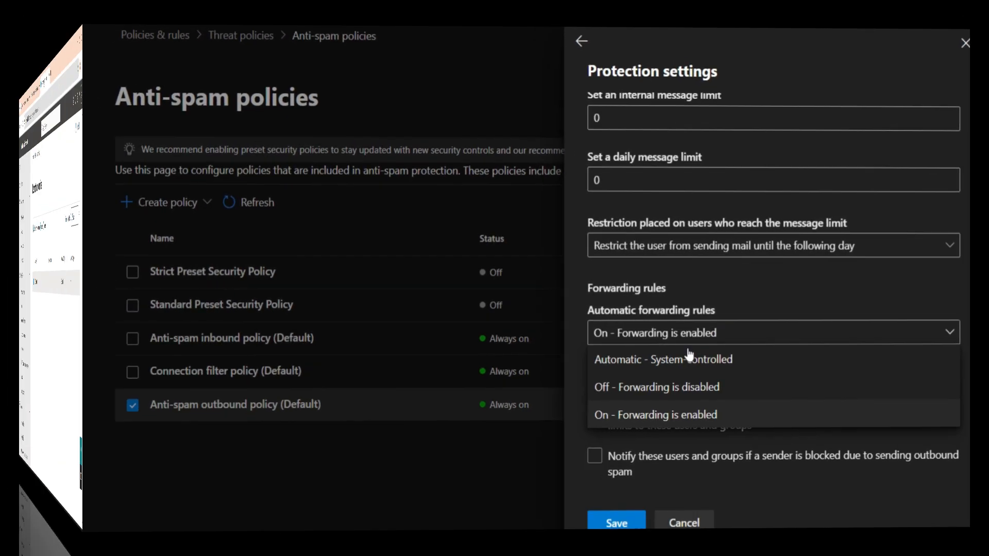
pyautogui.click(403, 26)
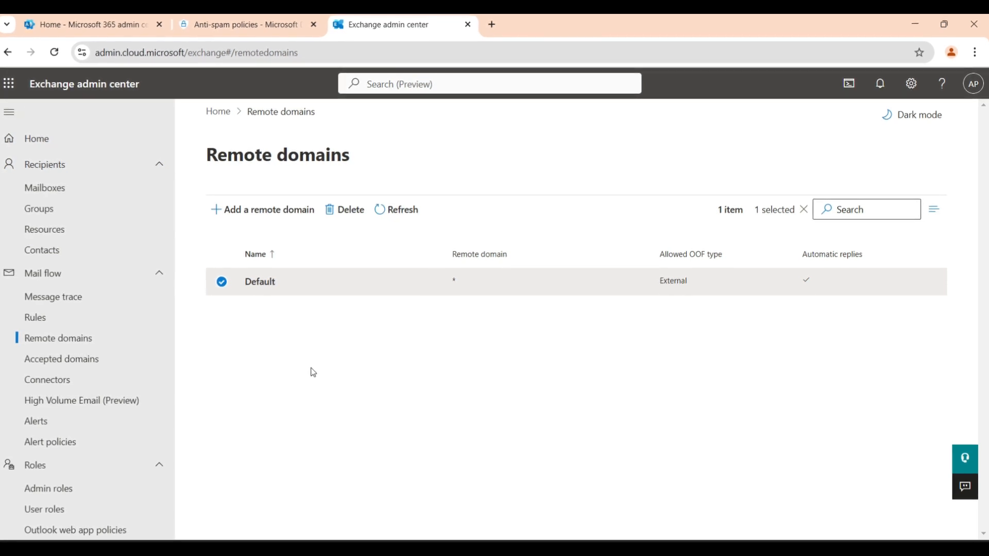
pyautogui.moveTo(274, 430)
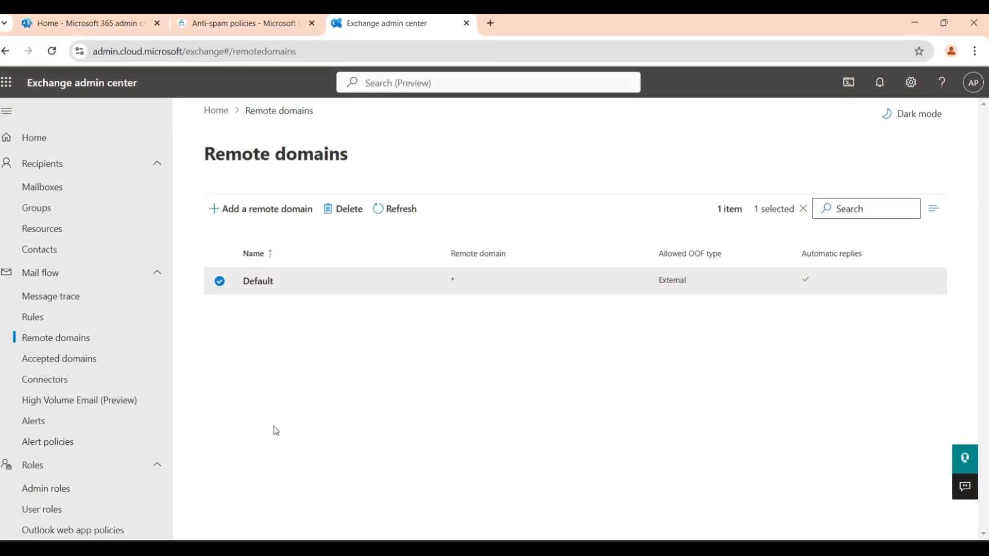
pyautogui.moveTo(95, 250)
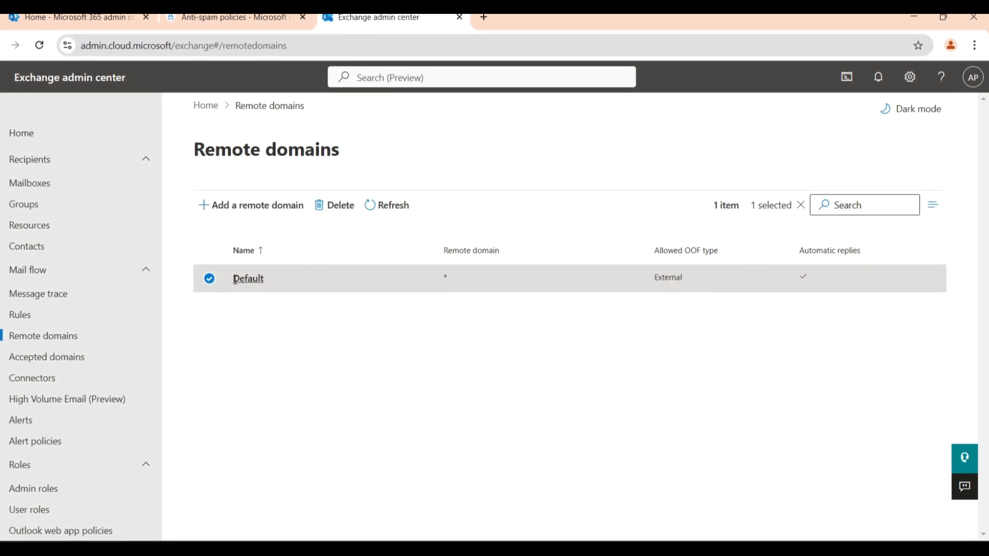
# Open the Default remote domain's details pane, showing its allowed reply types.
pyautogui.click(248, 278)
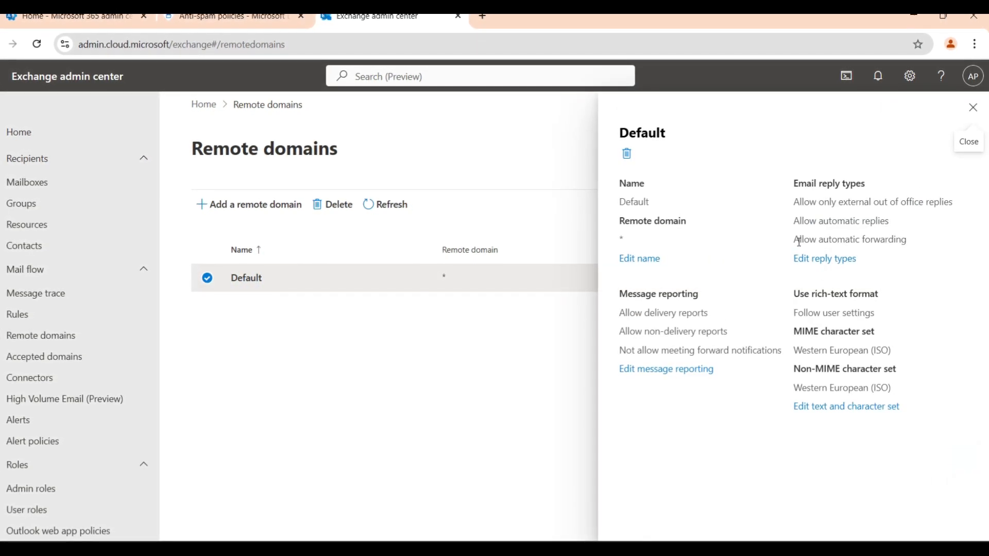
# Toggle the Default domain's automatic forwarding off and on, save, then list new-rule templates.
pyautogui.click(823, 258)
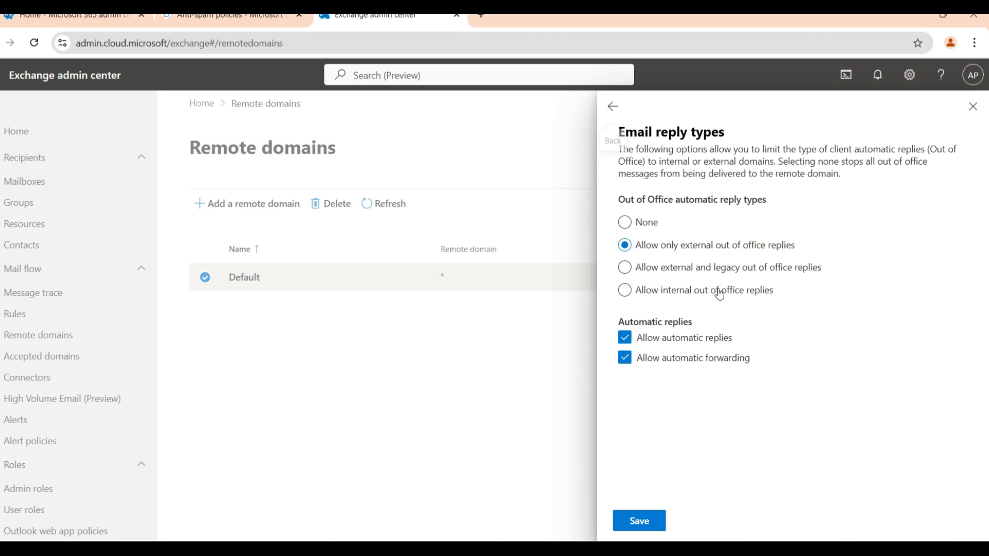
pyautogui.click(624, 357)
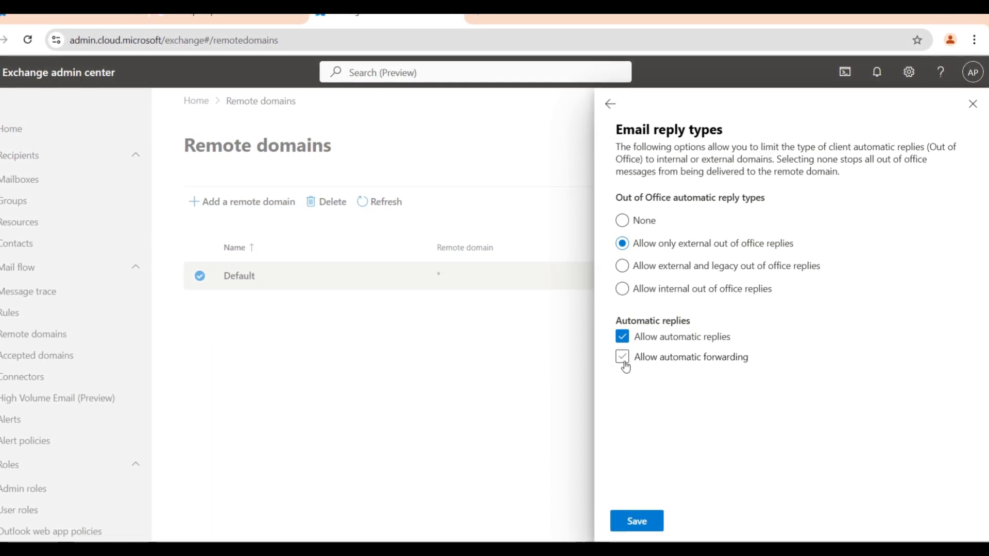
pyautogui.click(621, 356)
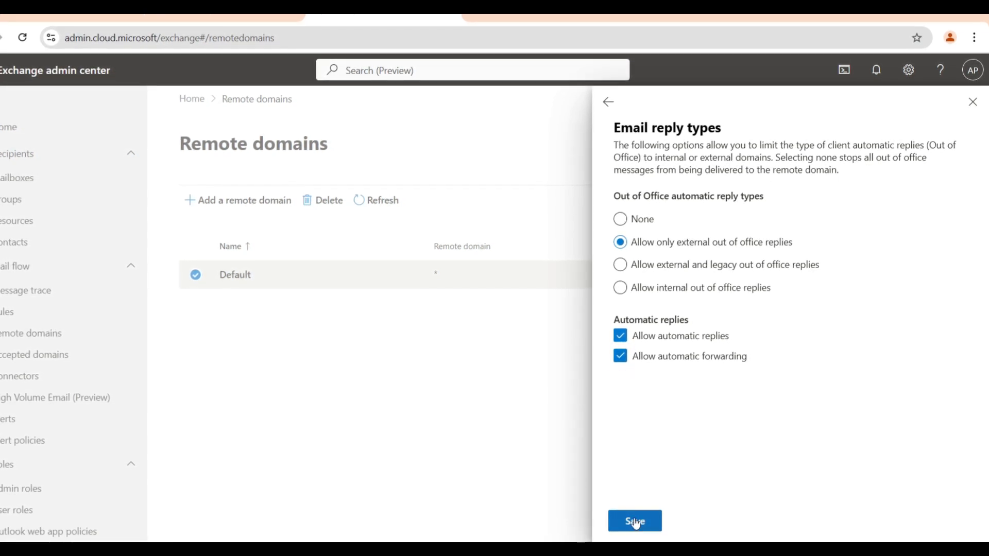
pyautogui.click(634, 521)
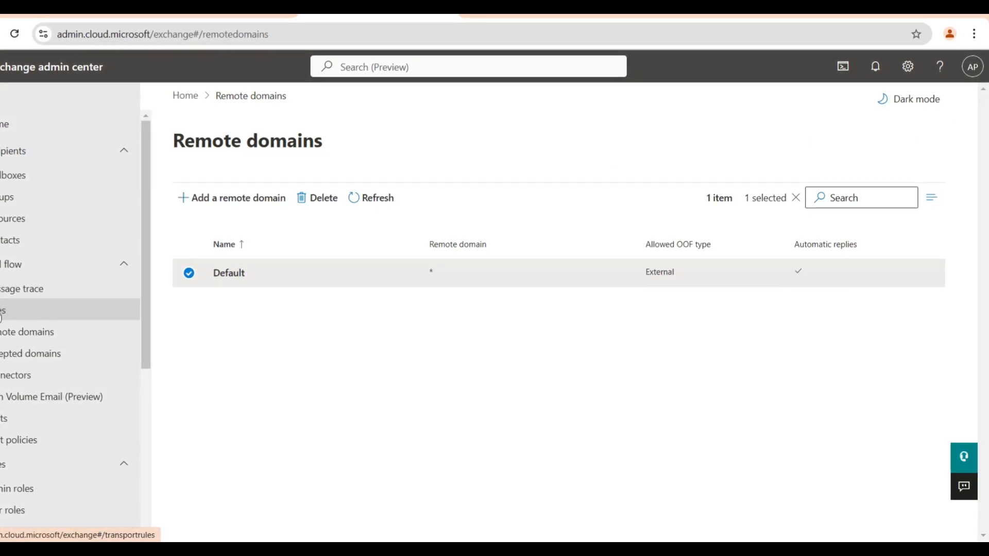
pyautogui.click(19, 309)
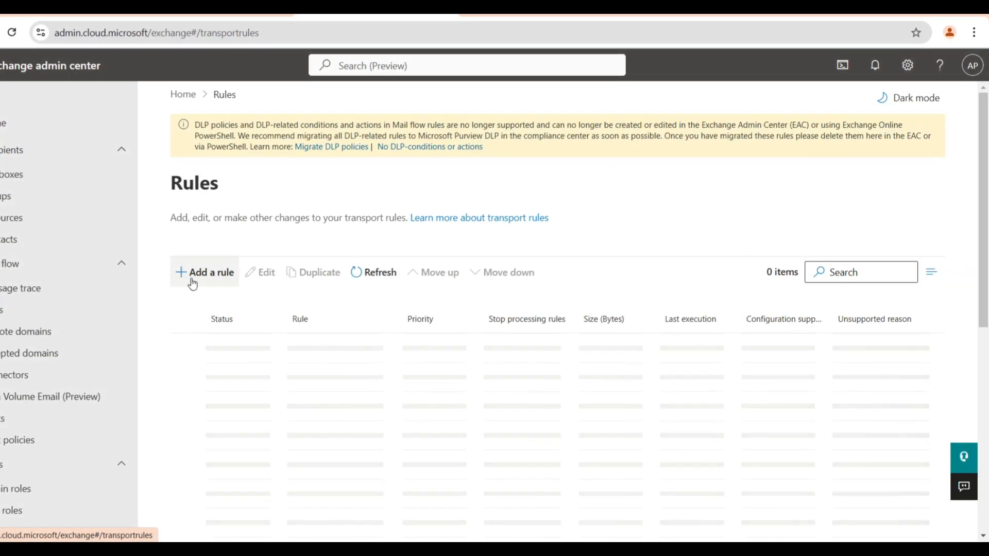
pyautogui.click(204, 272)
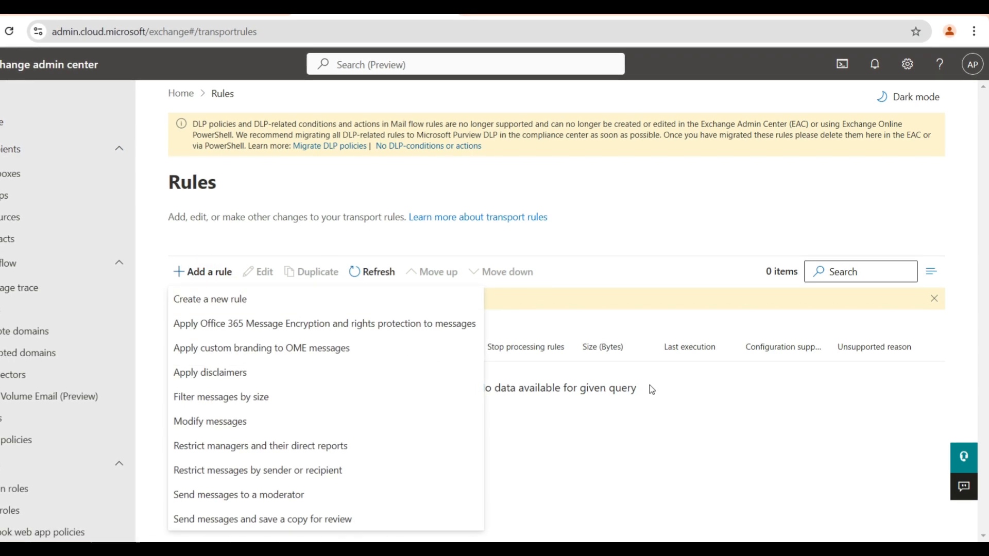